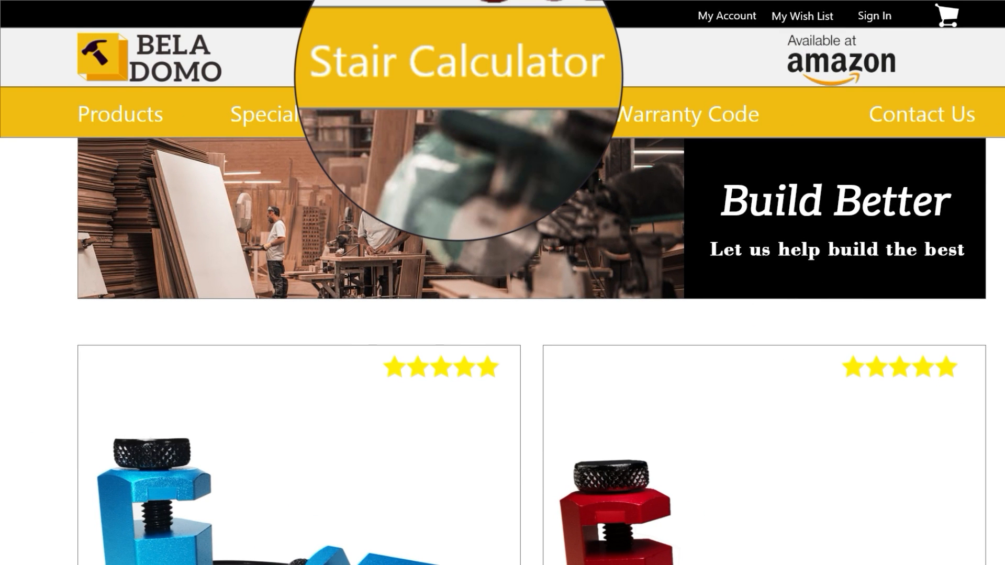
Step: Open the Stair Calculator page from the top navigation bar
click(457, 61)
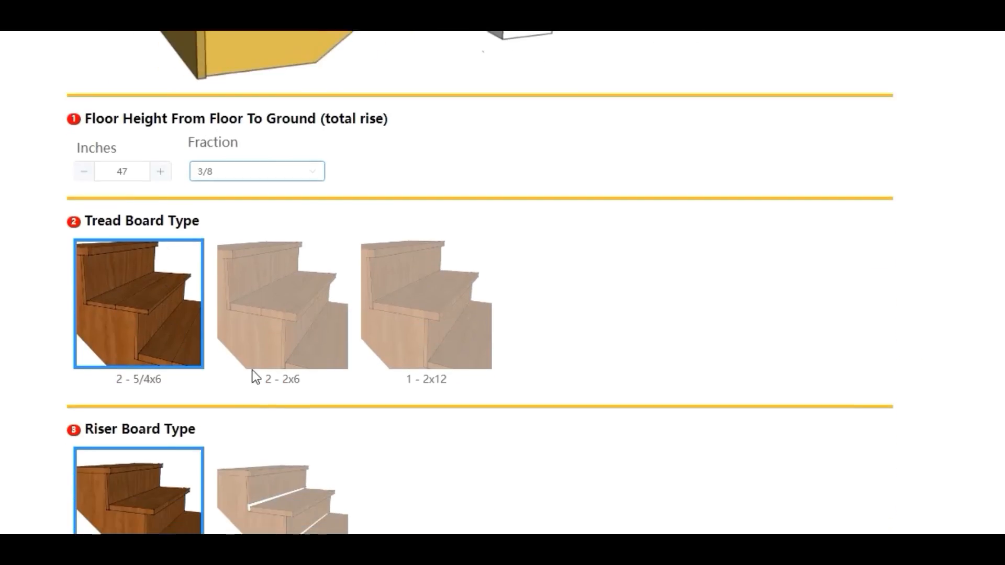